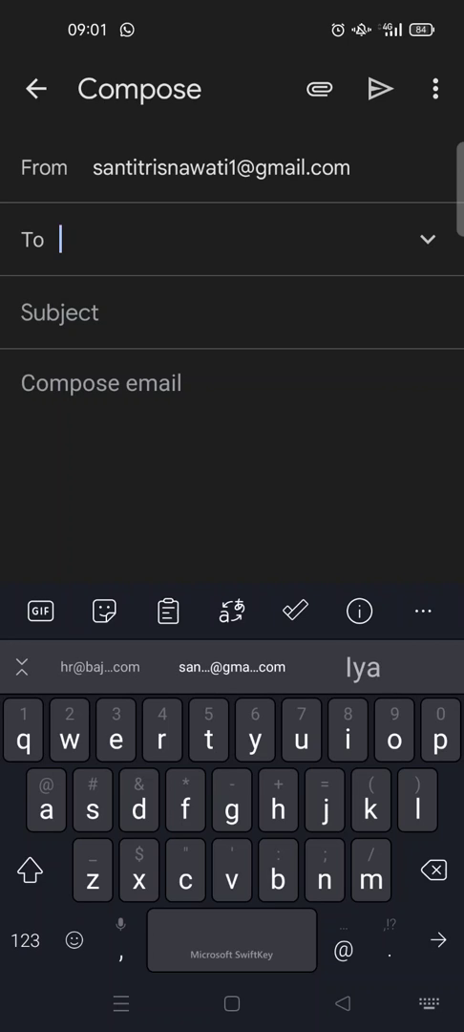
pyautogui.click(99, 667)
pyautogui.write('Work Relate')
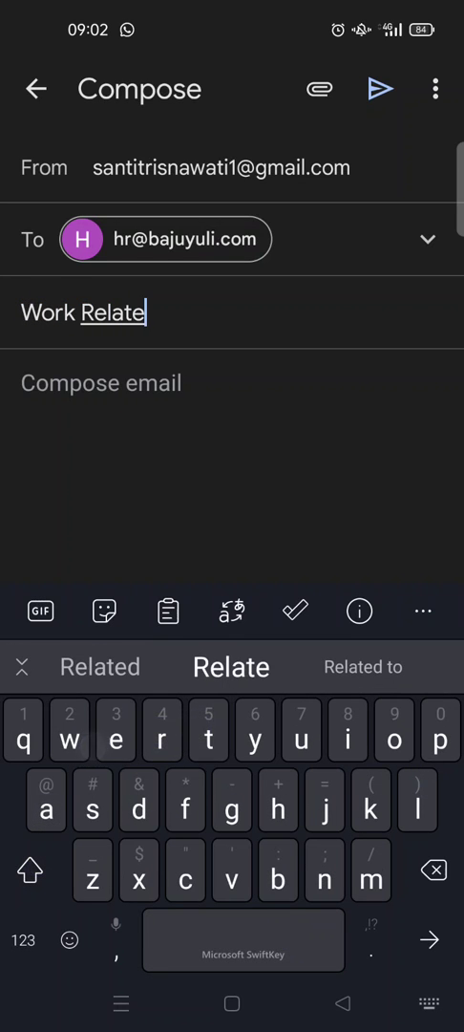
pyautogui.click(231, 666)
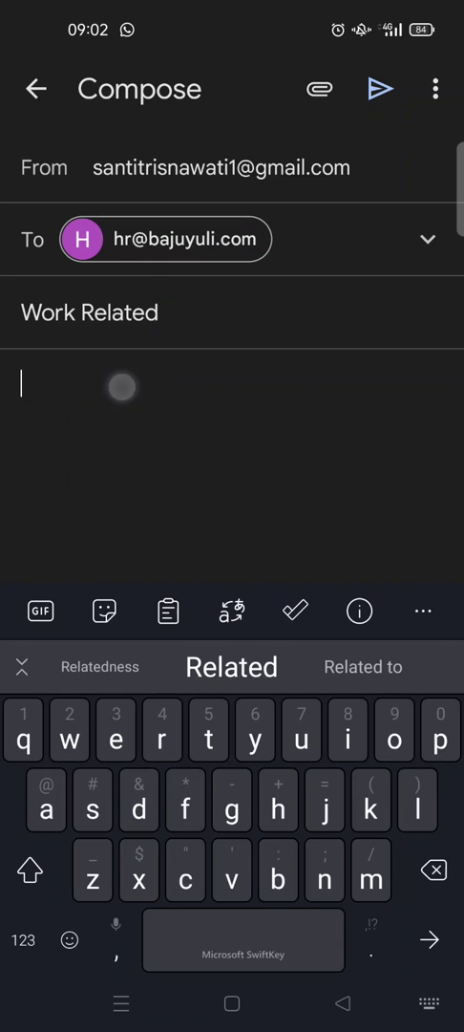
# Step: Write 'Hi, how are you?' as the message body
pyautogui.click(35, 898)
pyautogui.write('Hi, how are you?')
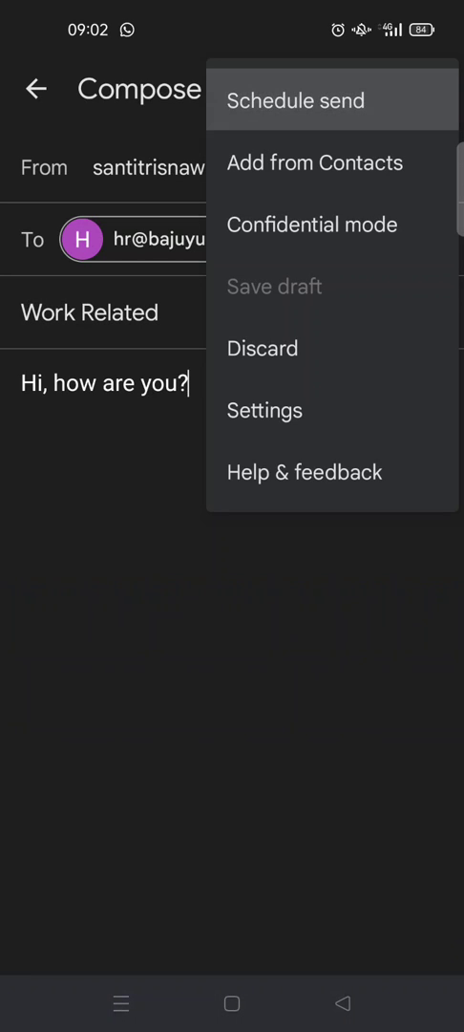
# Step: Schedule the email to send Mon, Jul 11 at 08:00 via the suggested time slot
pyautogui.click(294, 100)
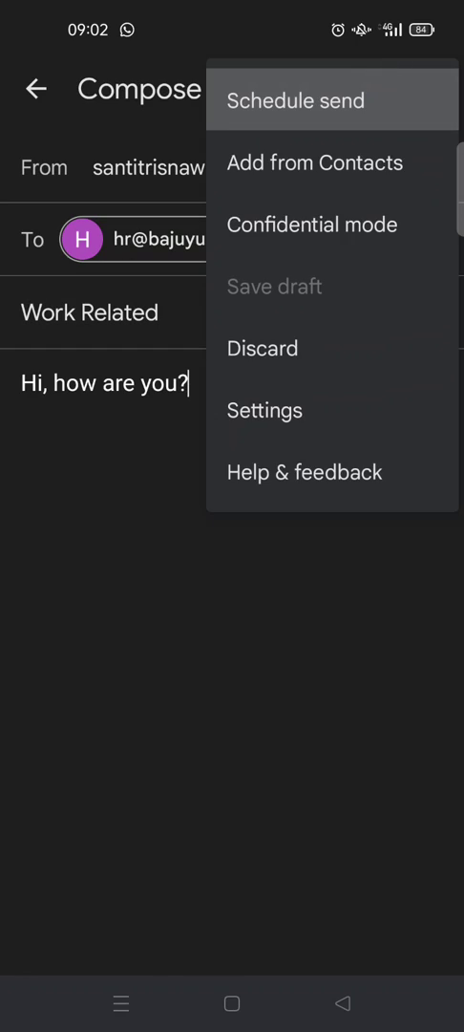
pyautogui.click(297, 100)
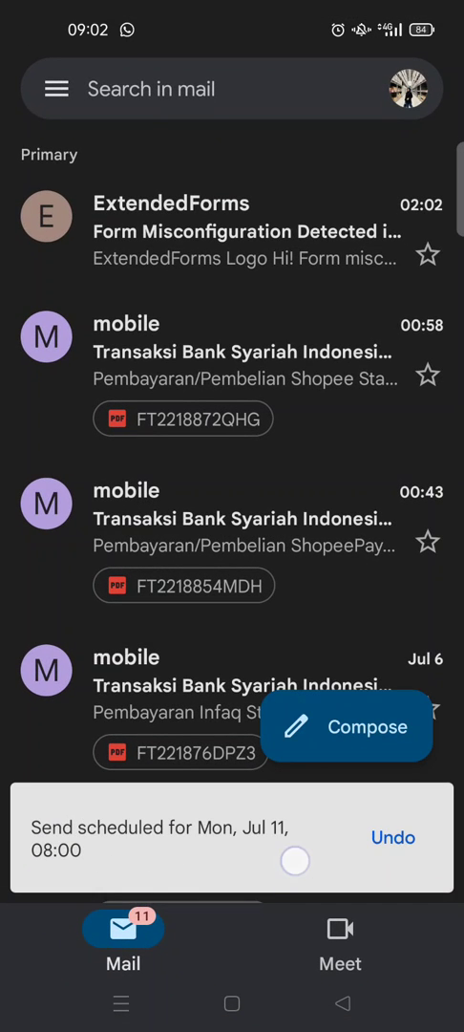
pyautogui.click(229, 679)
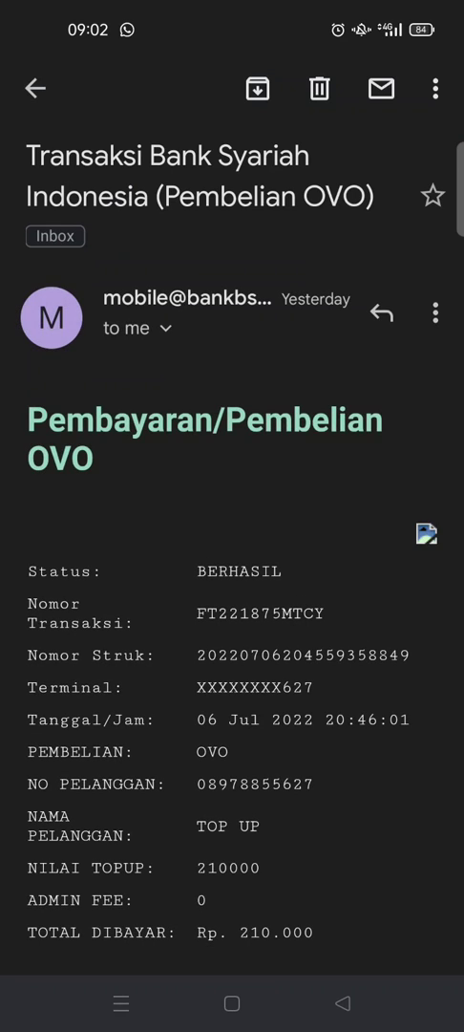
pyautogui.click(34, 88)
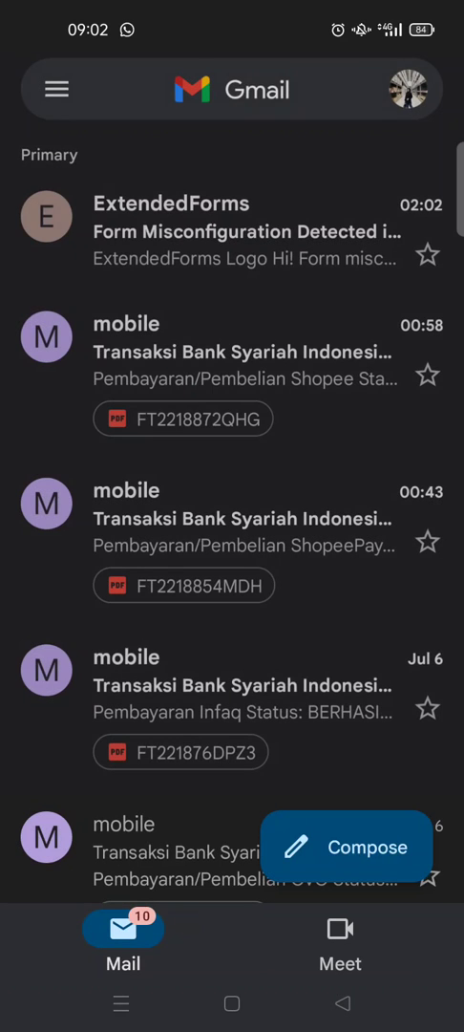
pyautogui.click(230, 88)
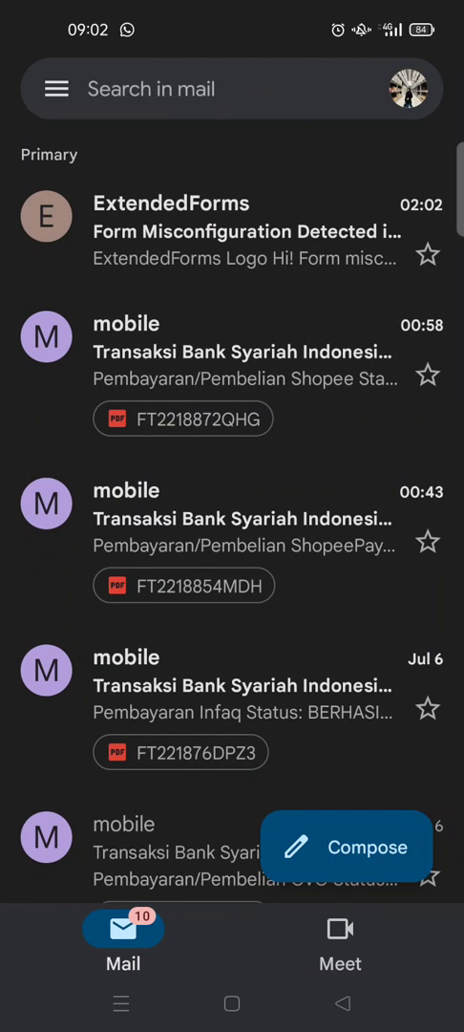